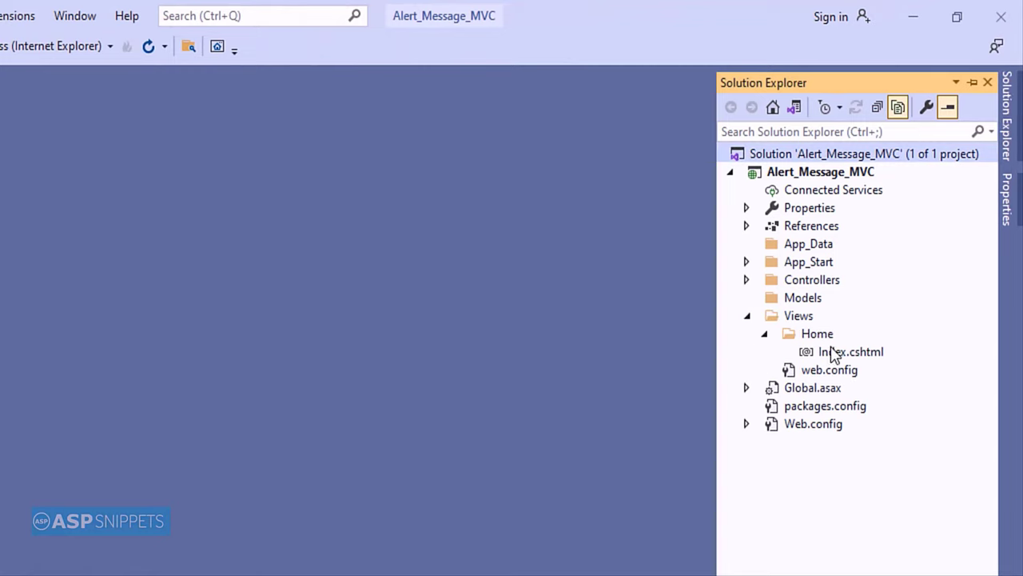
- Open Index.cshtml from Views > Home in the editor
double_click(851, 352)
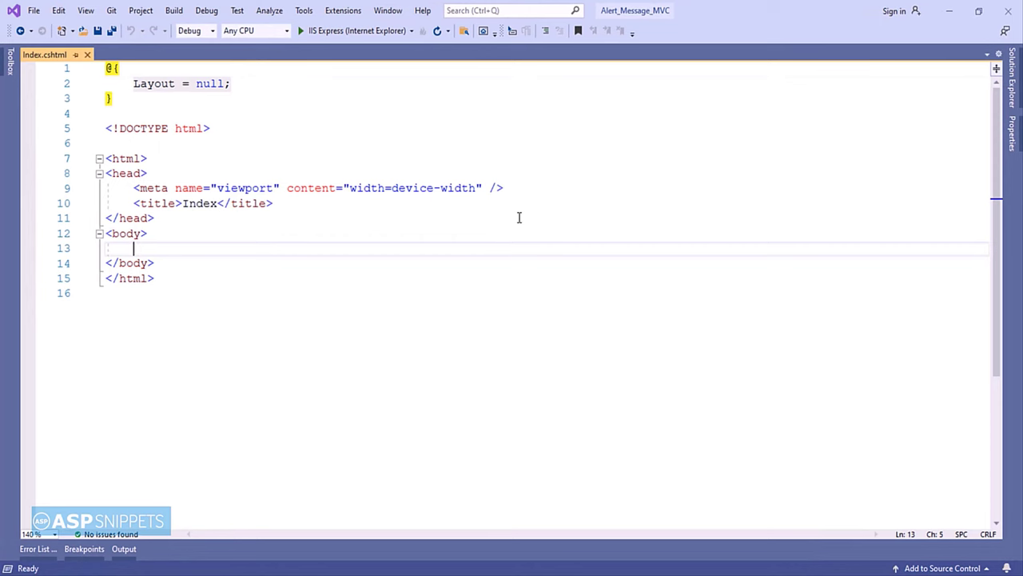
text(@)
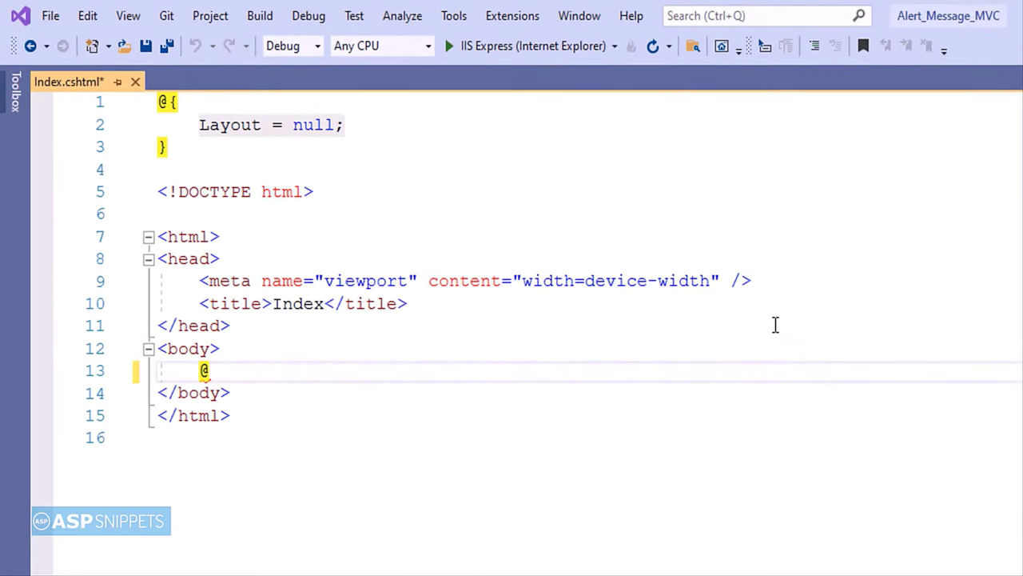
text(using)
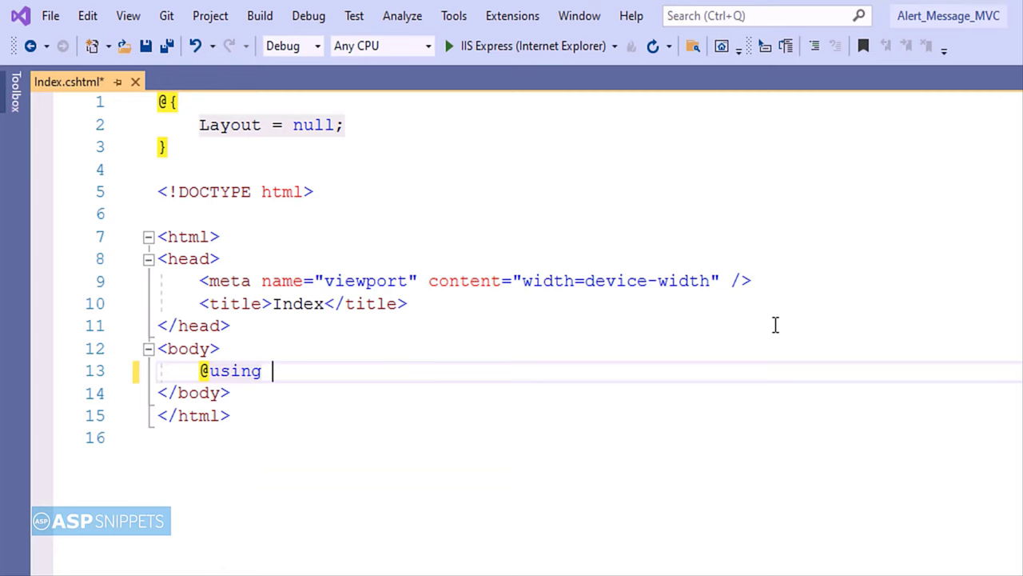
text((Html.BeginForm("Index",)
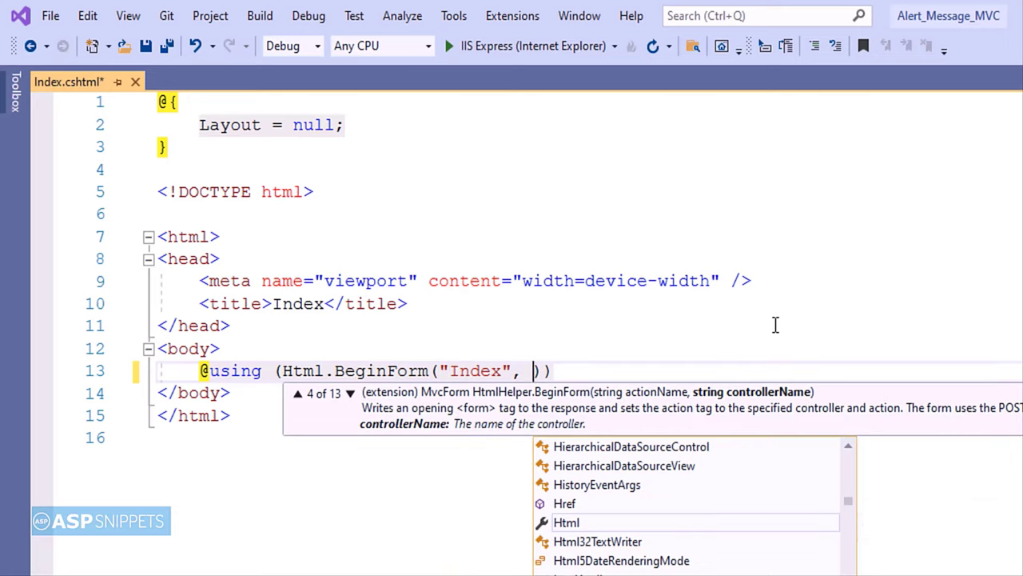
text("Home", FormMethod.Pos)
text(<input  />)
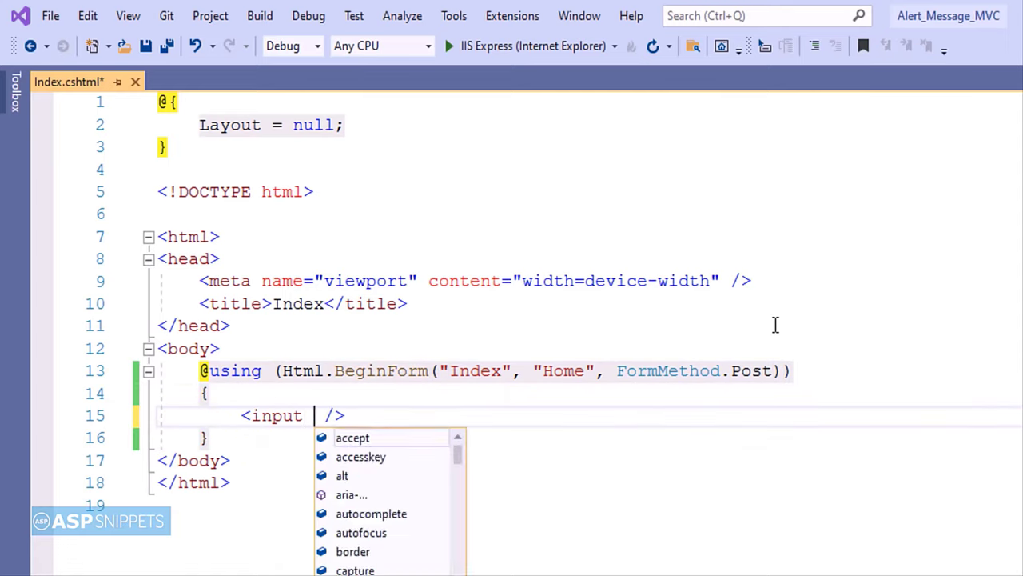
- Add a text input txtName named name and a submit button Get Current Time
text(type=")
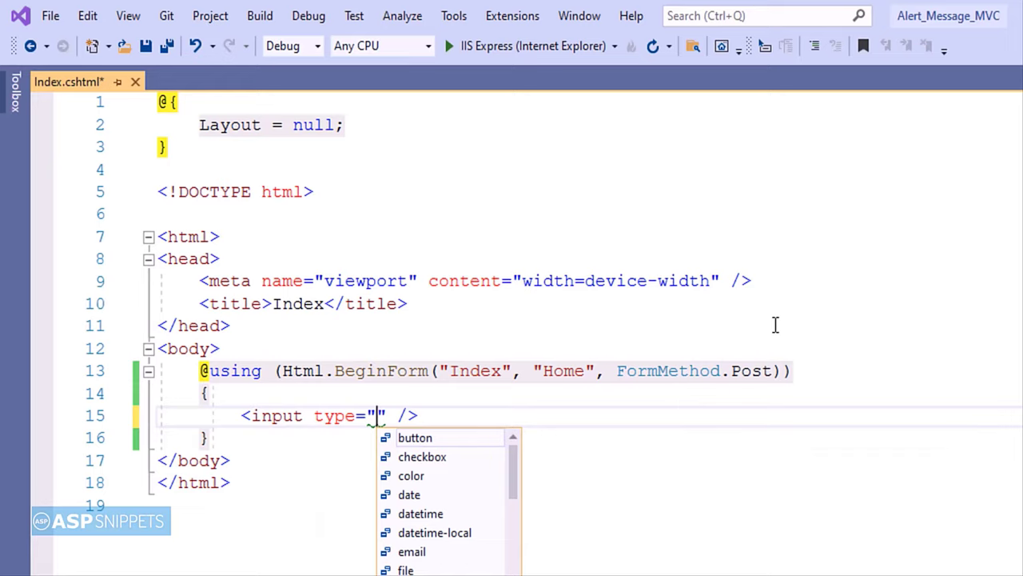
text(text" id)
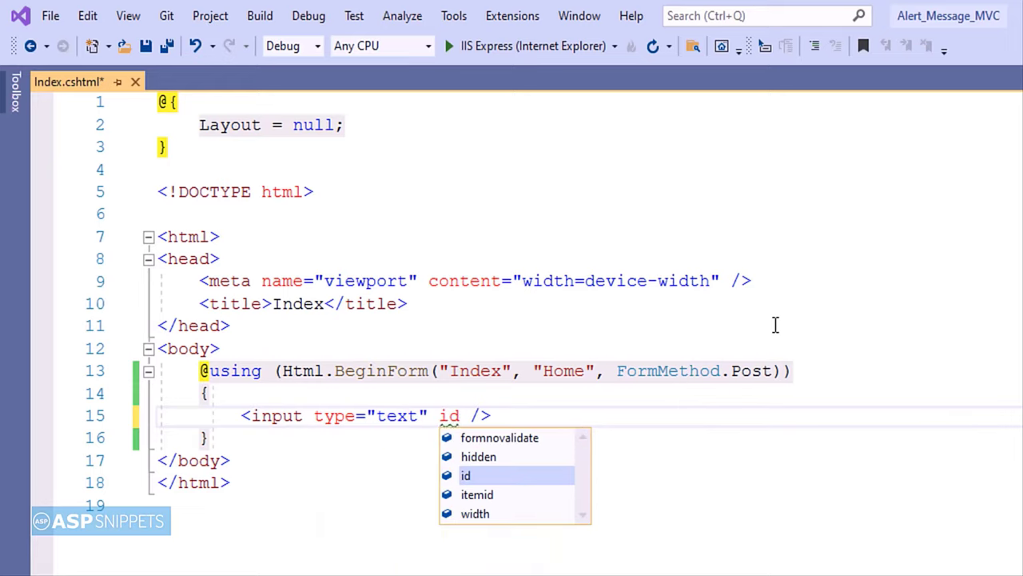
text(="txtN)
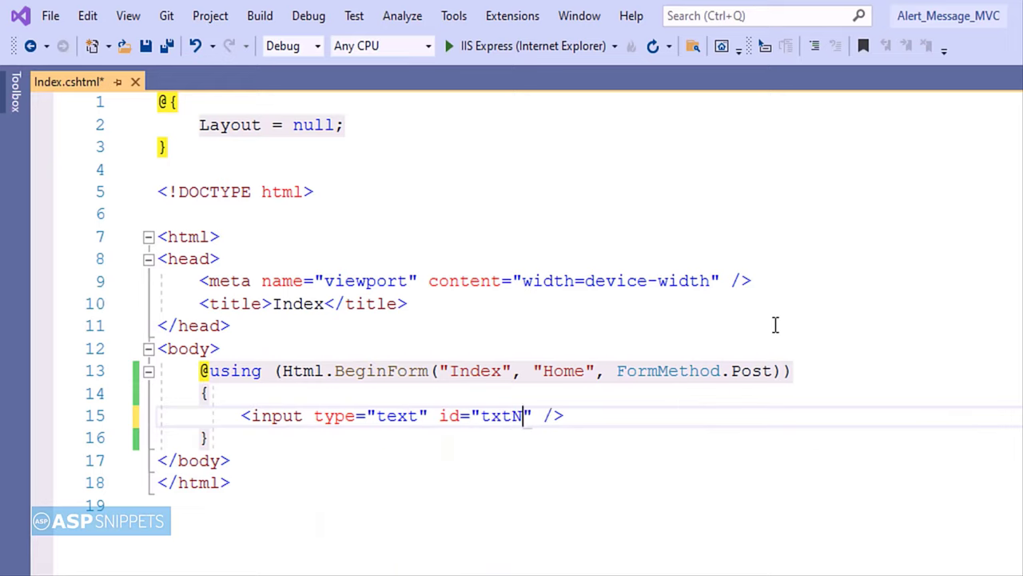
text(ame" name="name)
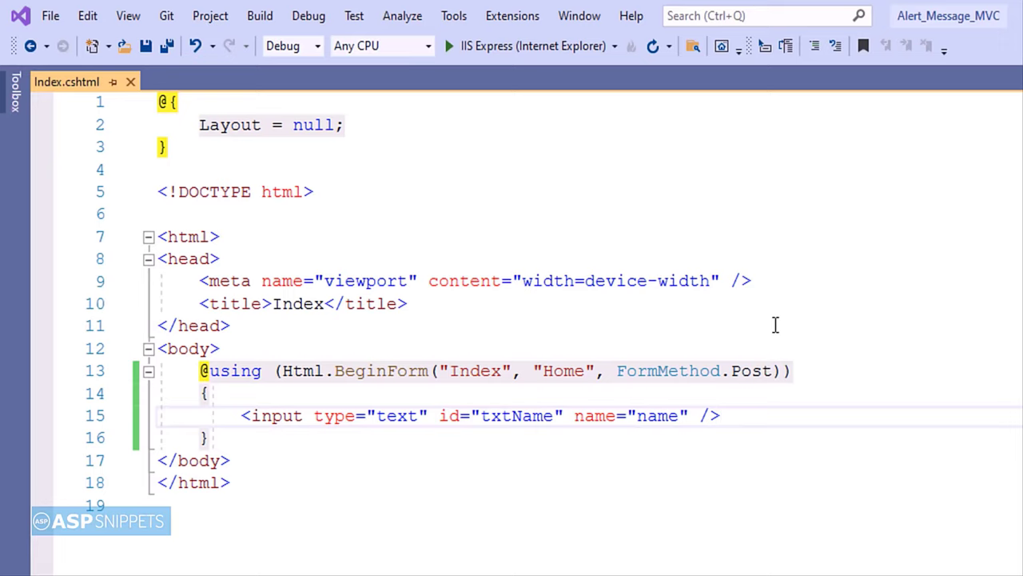
text(<input />)
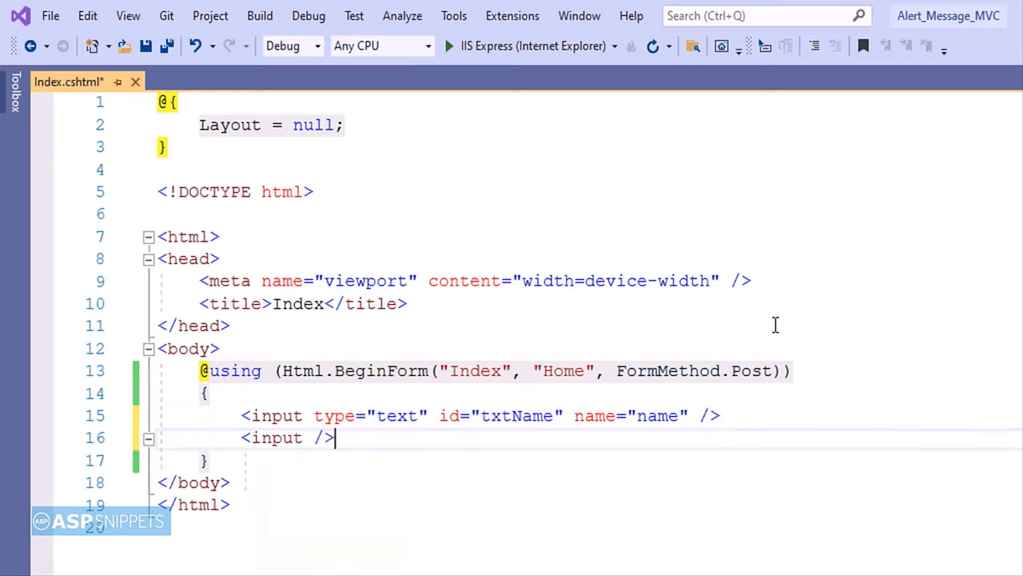
text(ty)
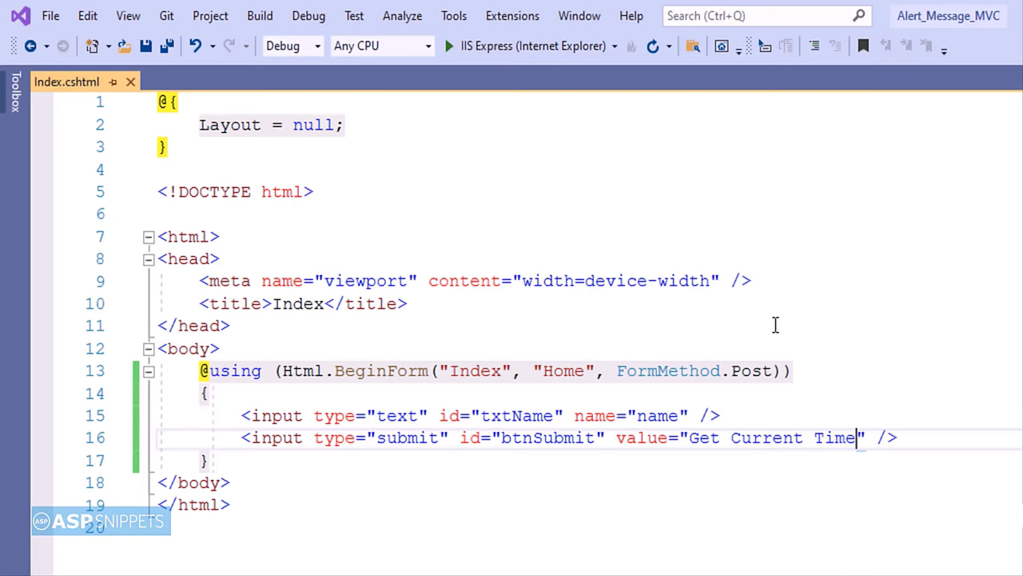
- Jump from the view to its HomeController via Go To Controller
right_click(775, 328)
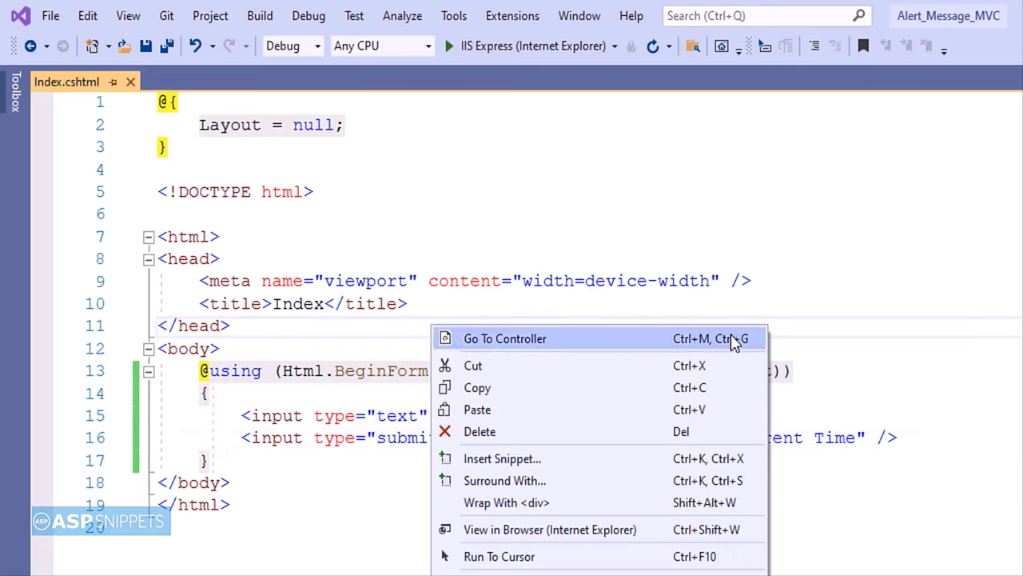
click(505, 338)
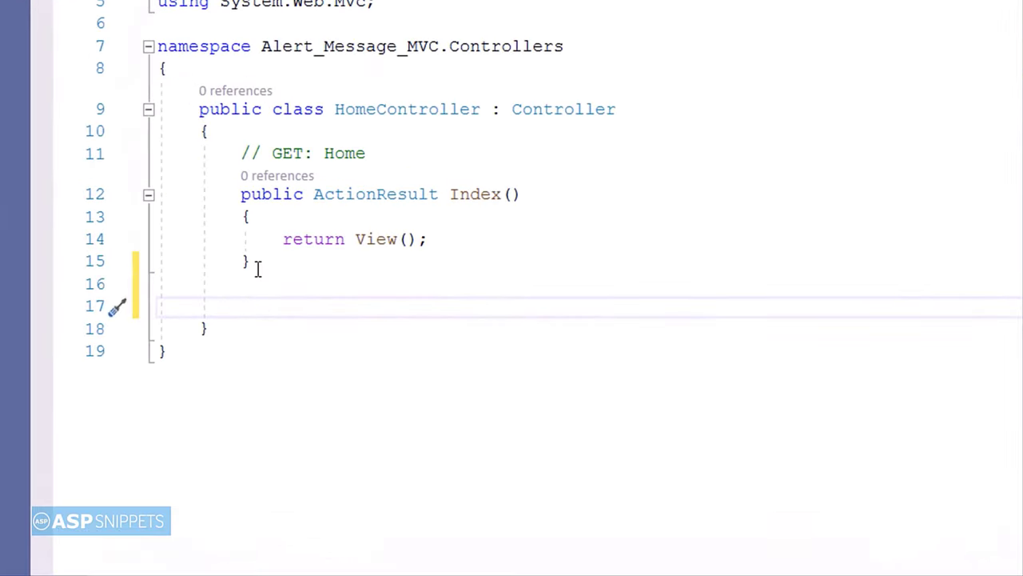
- Declare a second action public ActionResult Index(string name) with an empty body
text(public Act)
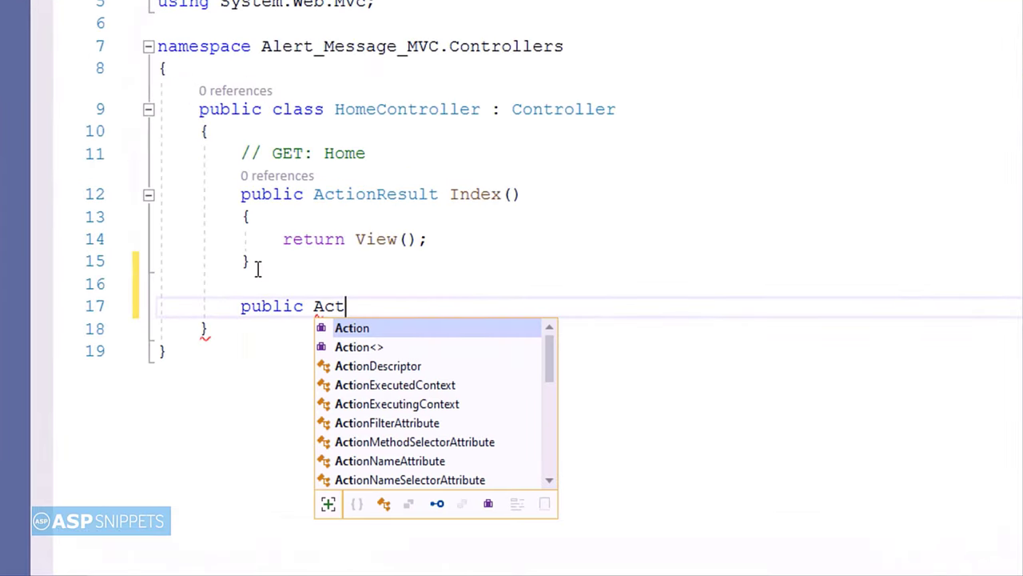
text(ionResult)
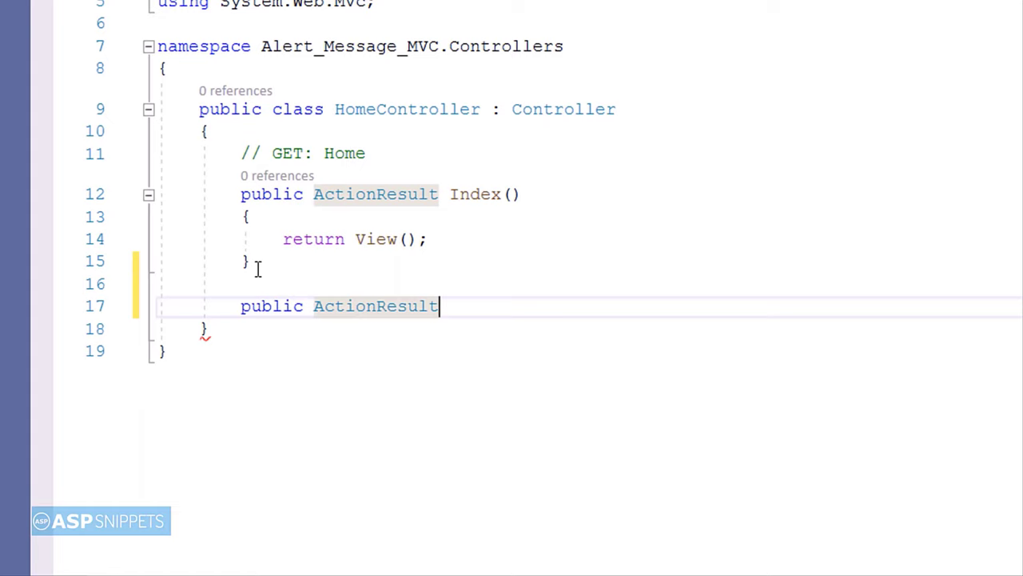
text(Index)
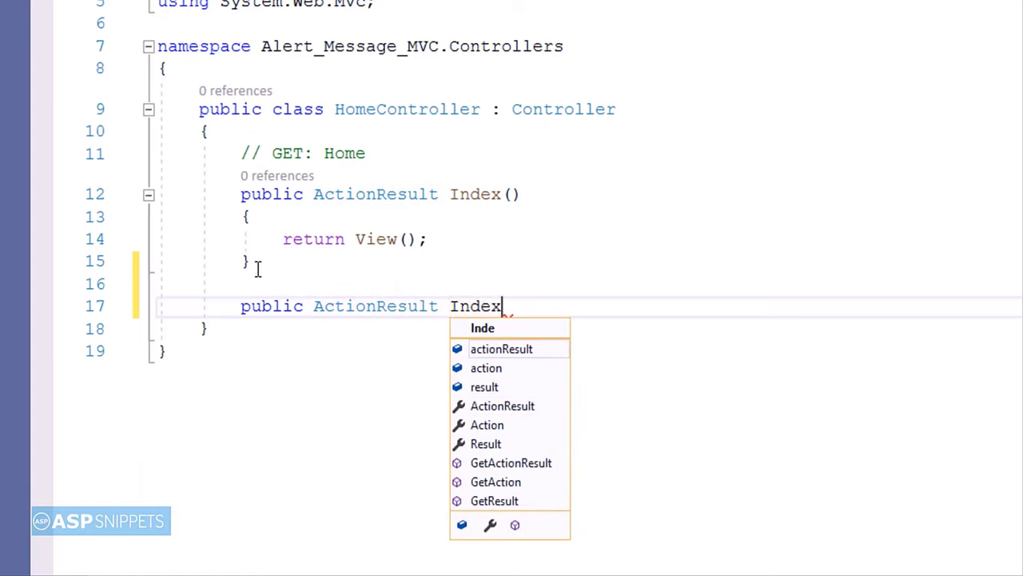
text((string nam)
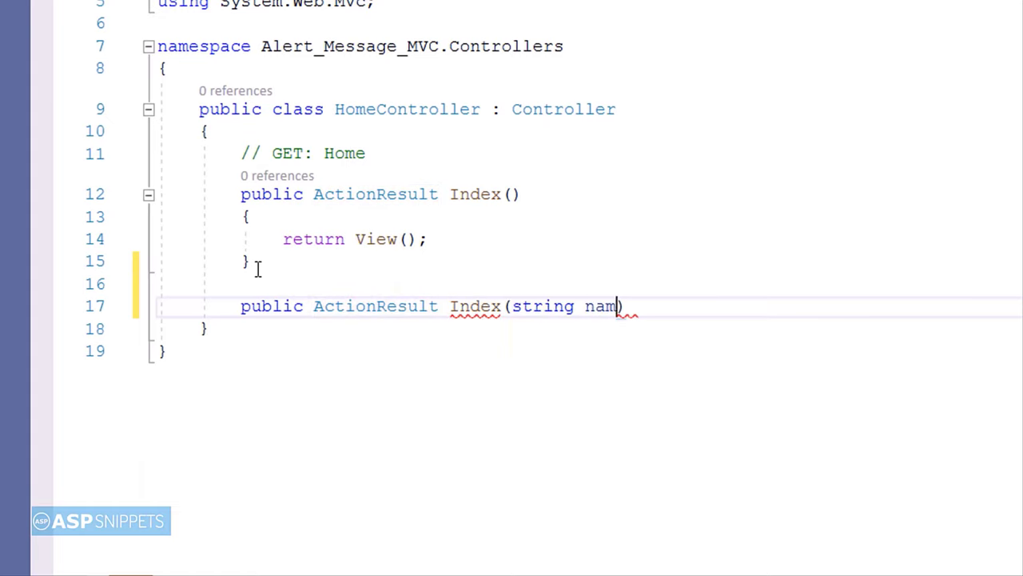
text(e)
text({)
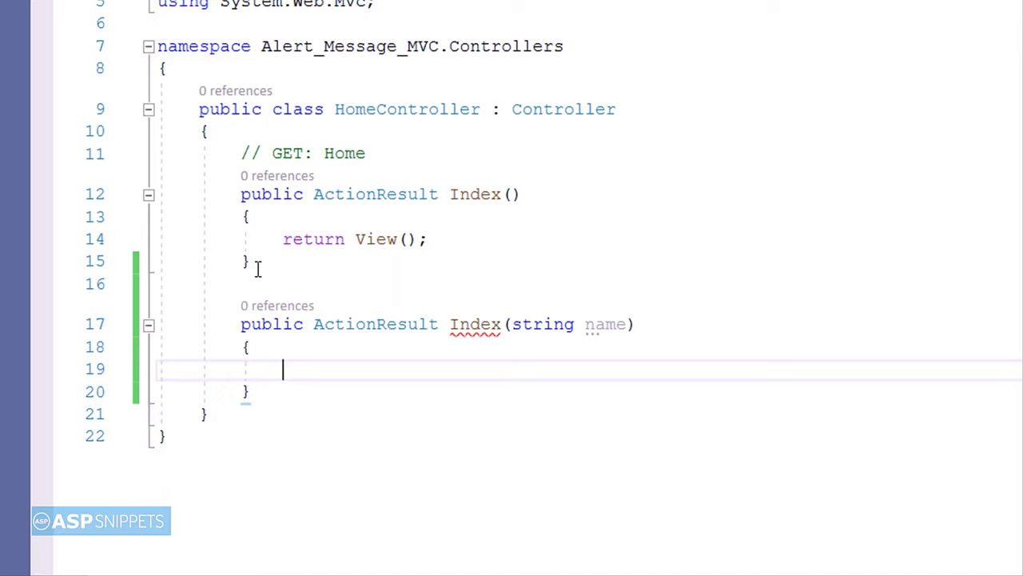
- Set ViewBag.Message via string.Format with "Hello {0}", current date and time from DateTime.Now.ToString()
text(View)
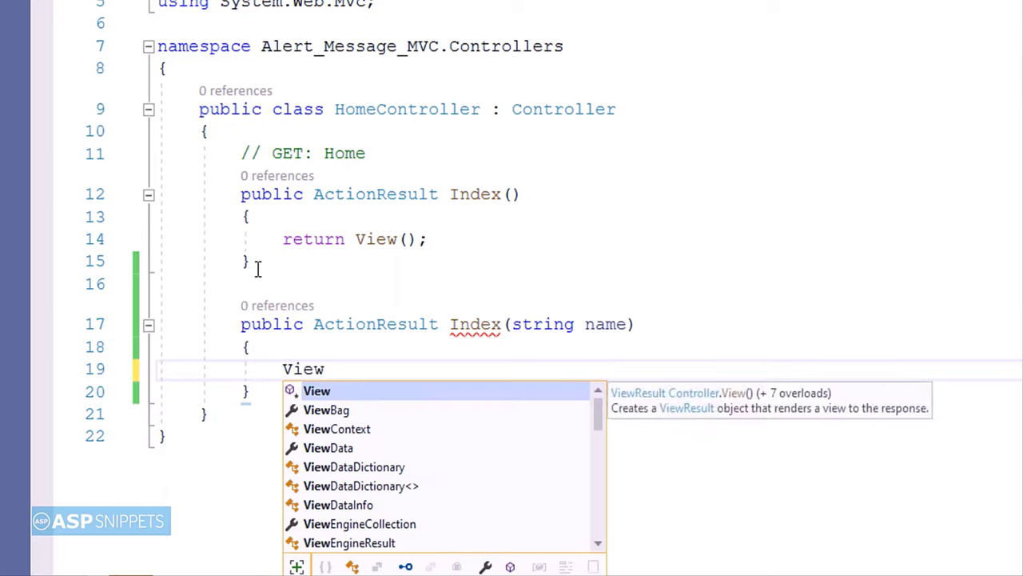
text(Bag.Message)
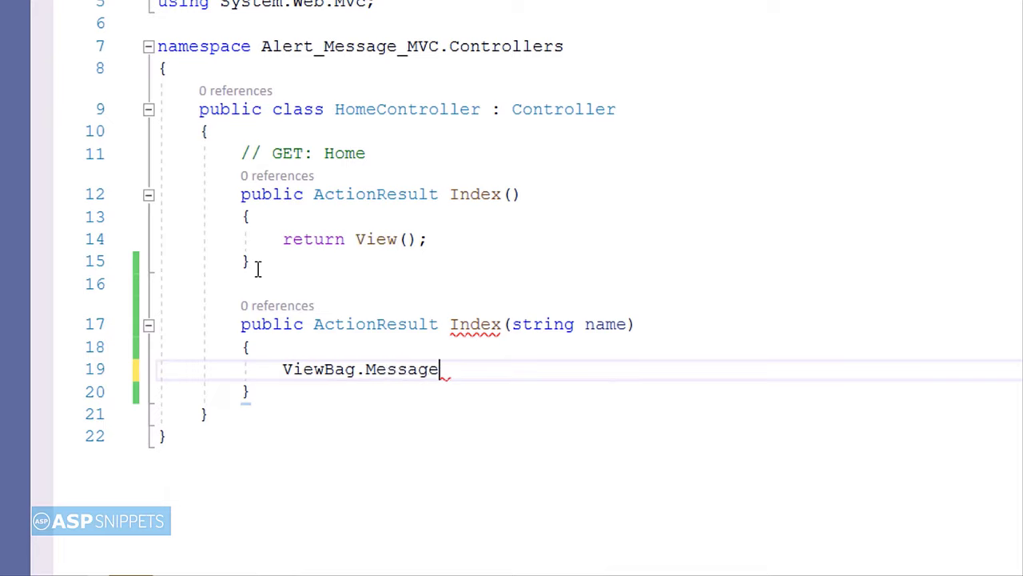
text(= string.Format)
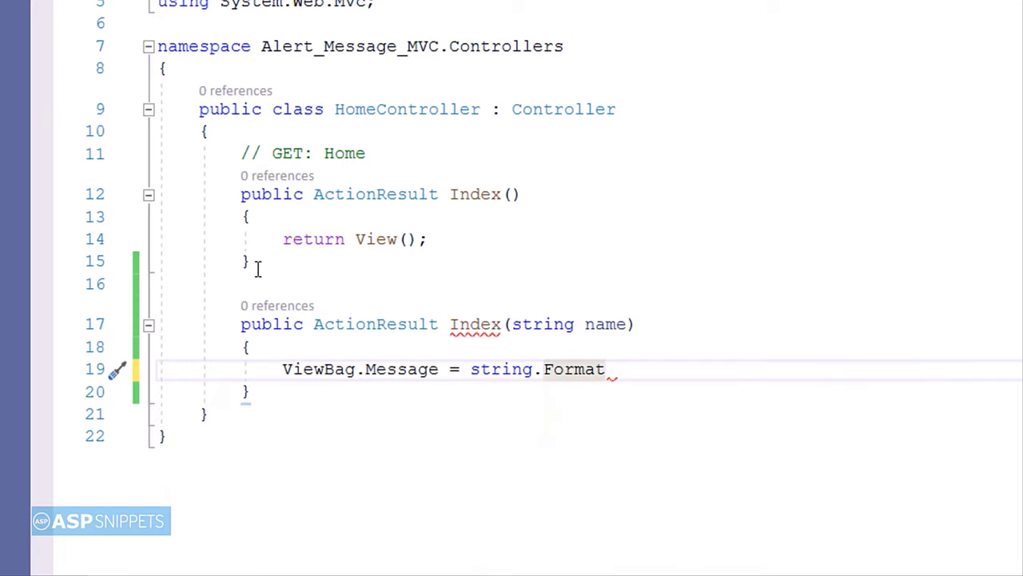
text(("Hello"))
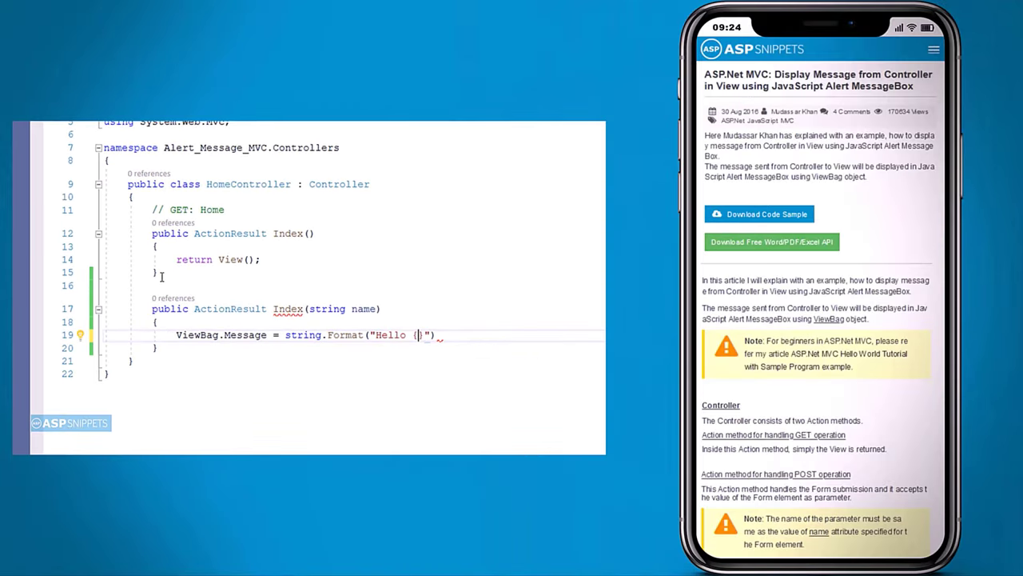
text(0}.\\)
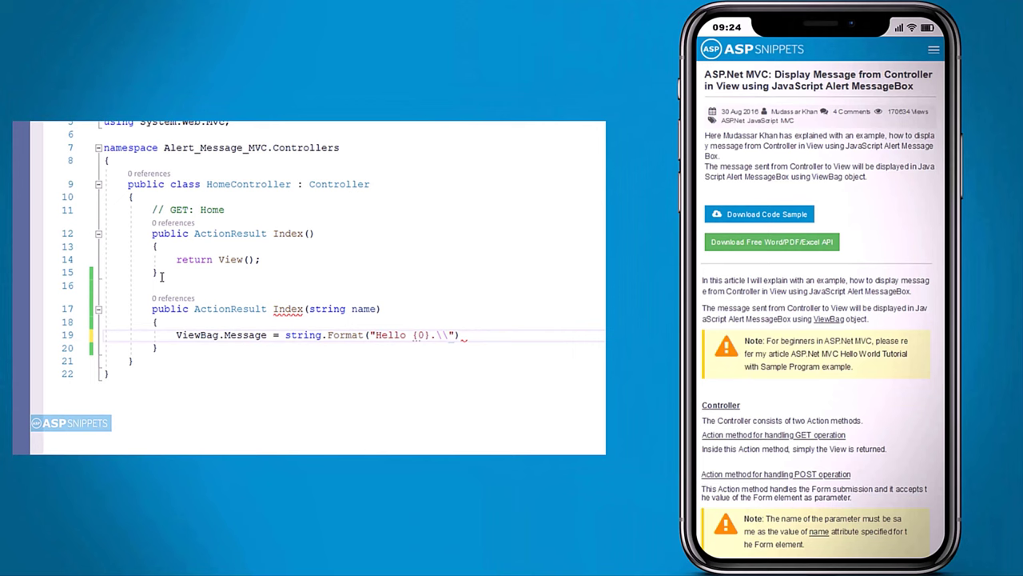
text(\nCurrent Date and Time: {1)
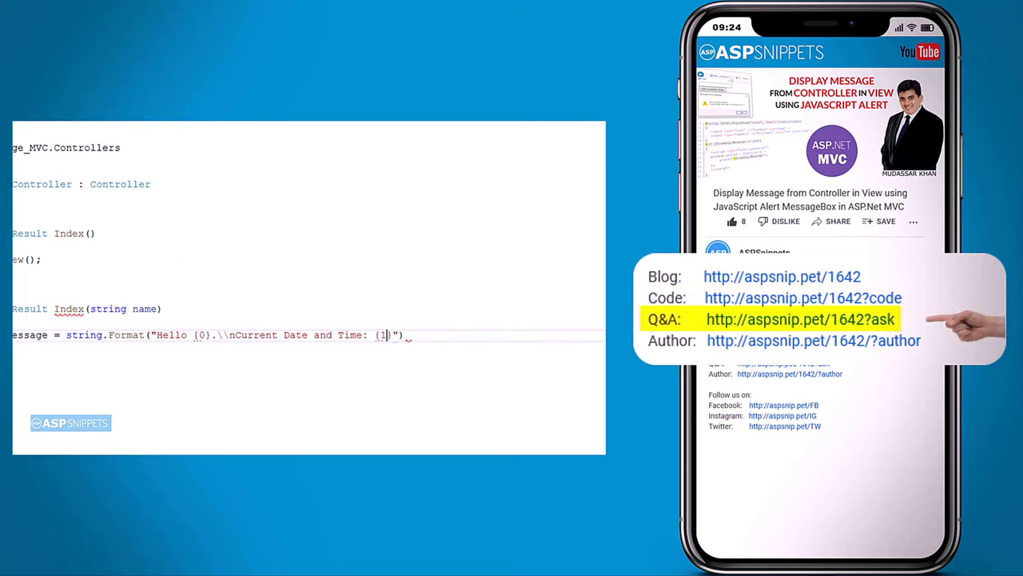
text(",)
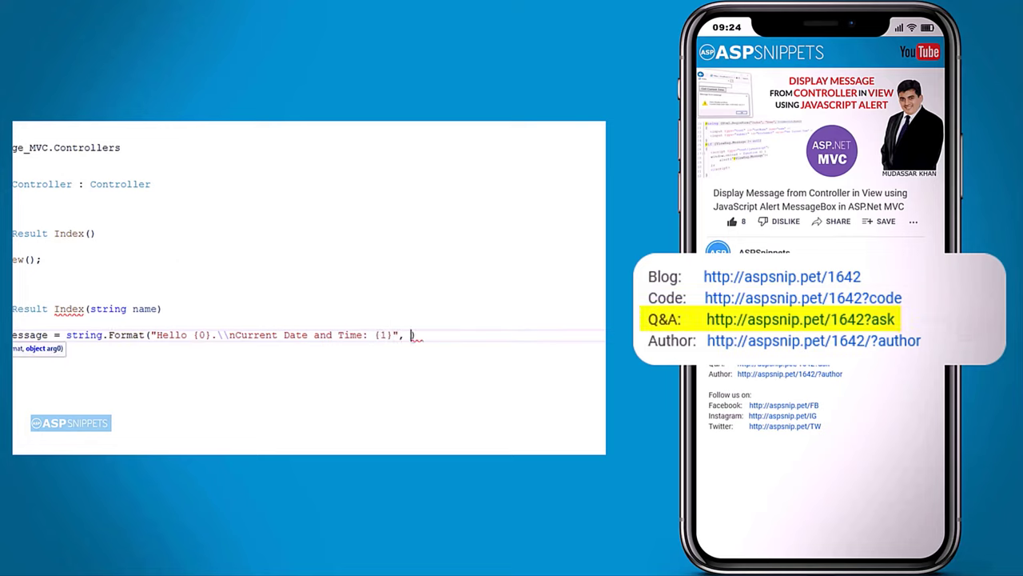
text(name, DateTime.N)
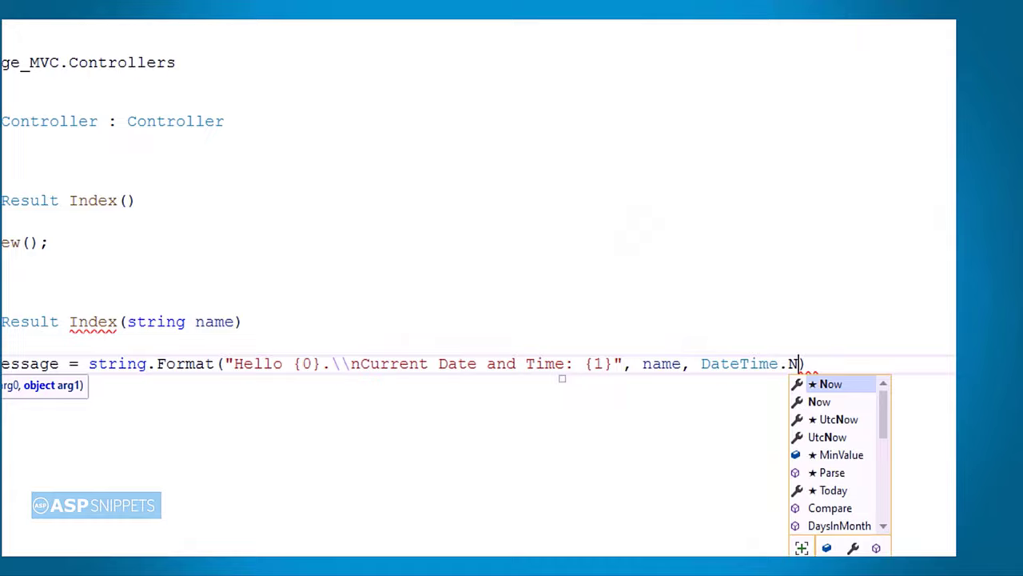
text(ow.ToString)
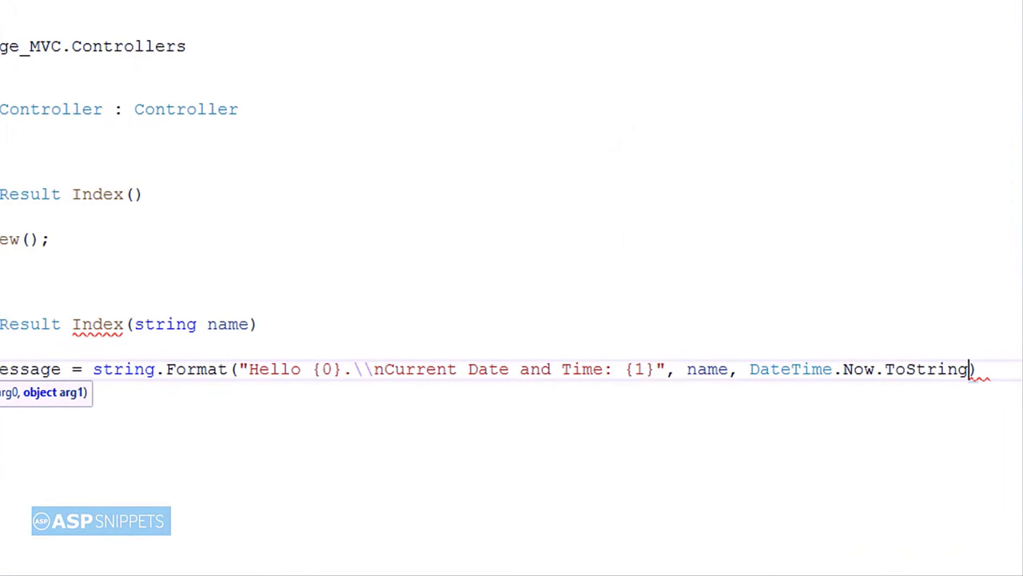
text(());)
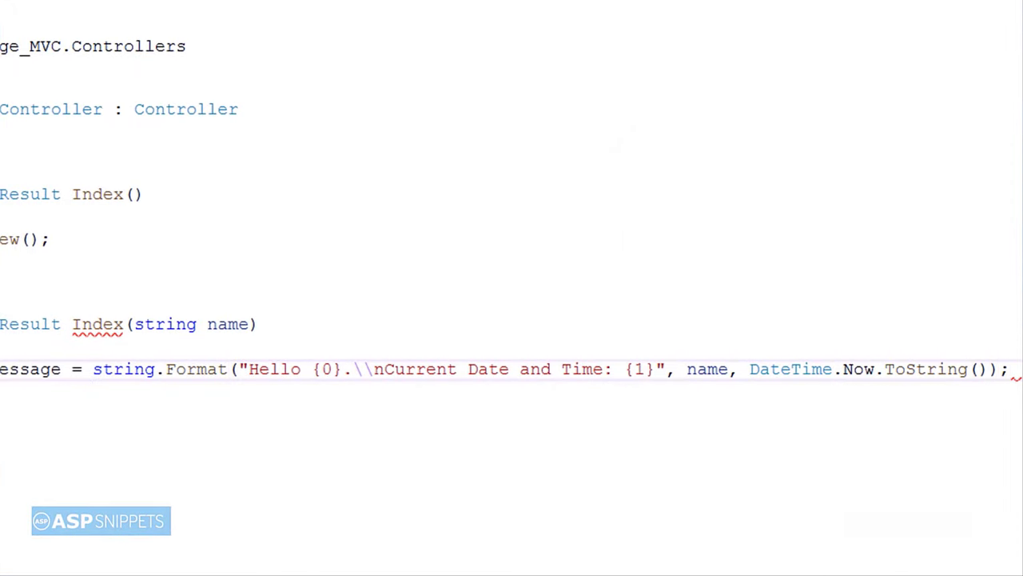
- Return View() from the action and start an attribute bracket above it
scroll(left, 3)
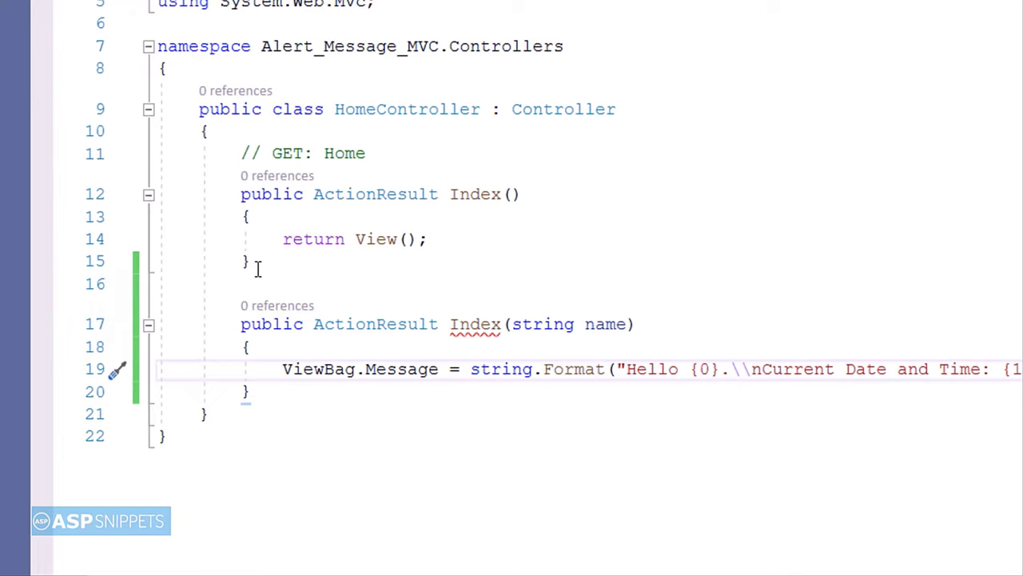
text(return)
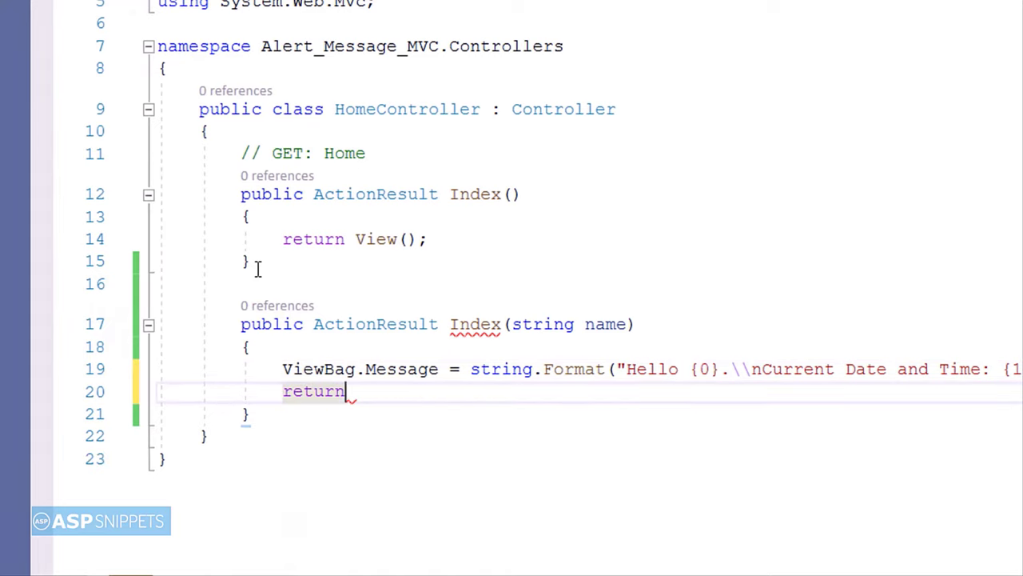
text(View();)
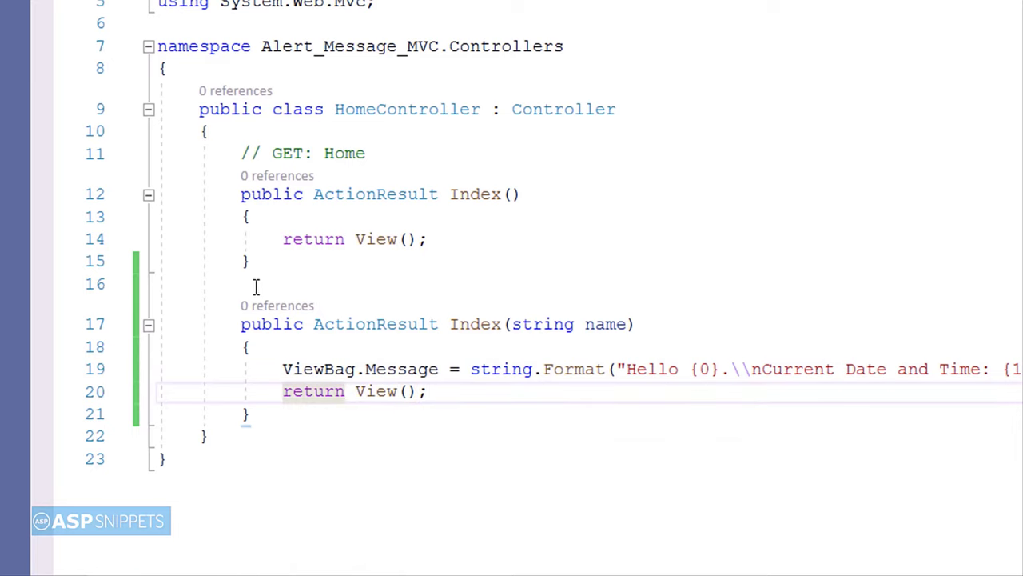
text([)
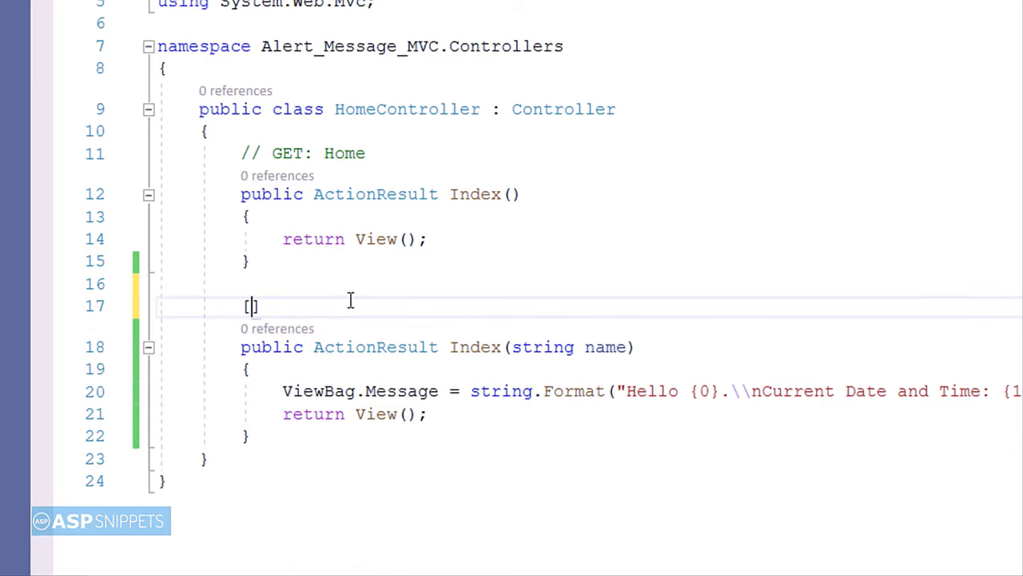
- Mark the action [HttpPost] and go back to its Index view
text(httppos)
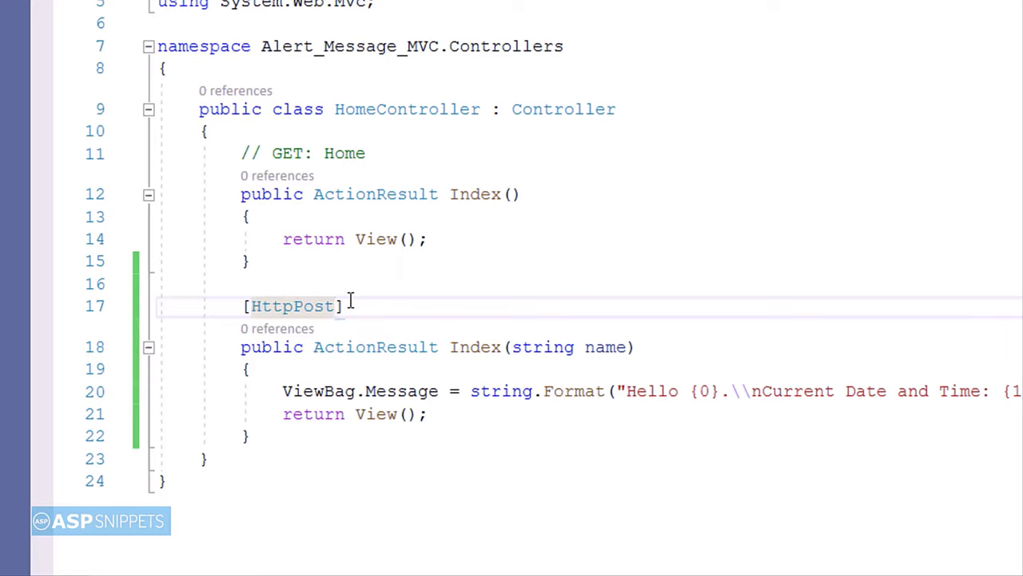
right_click(347, 305)
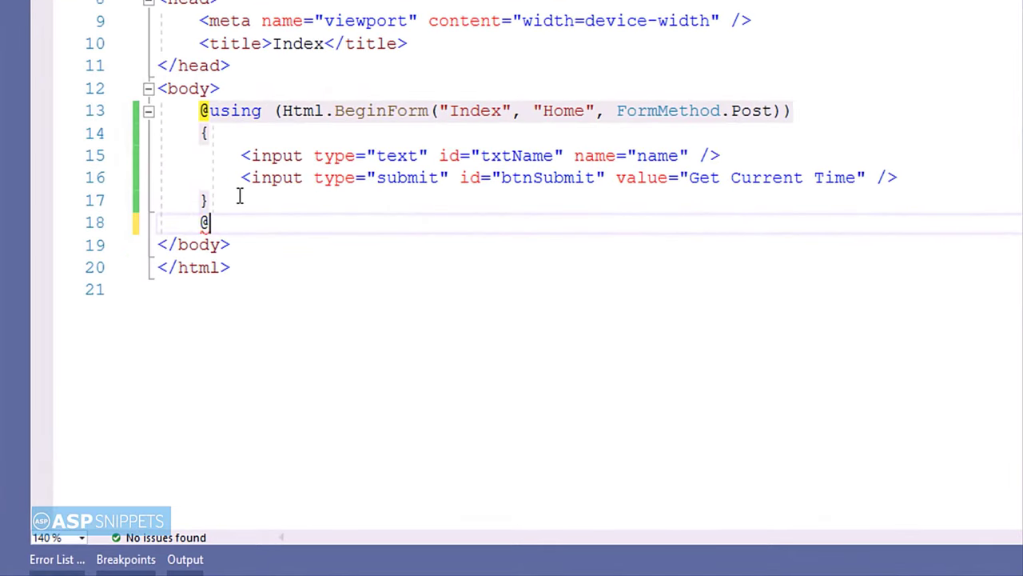
text(if ()
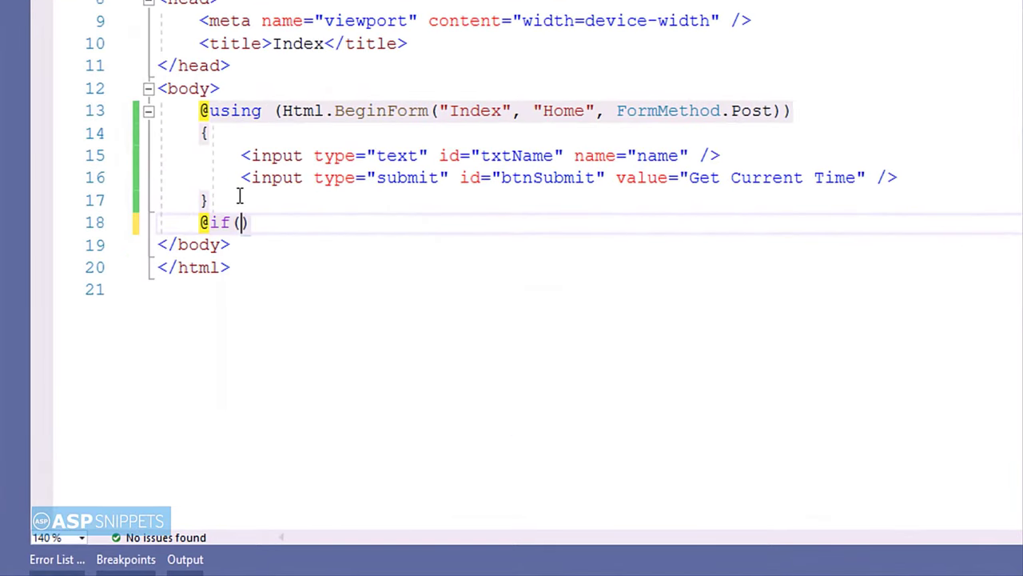
text(ViewBag.Me)
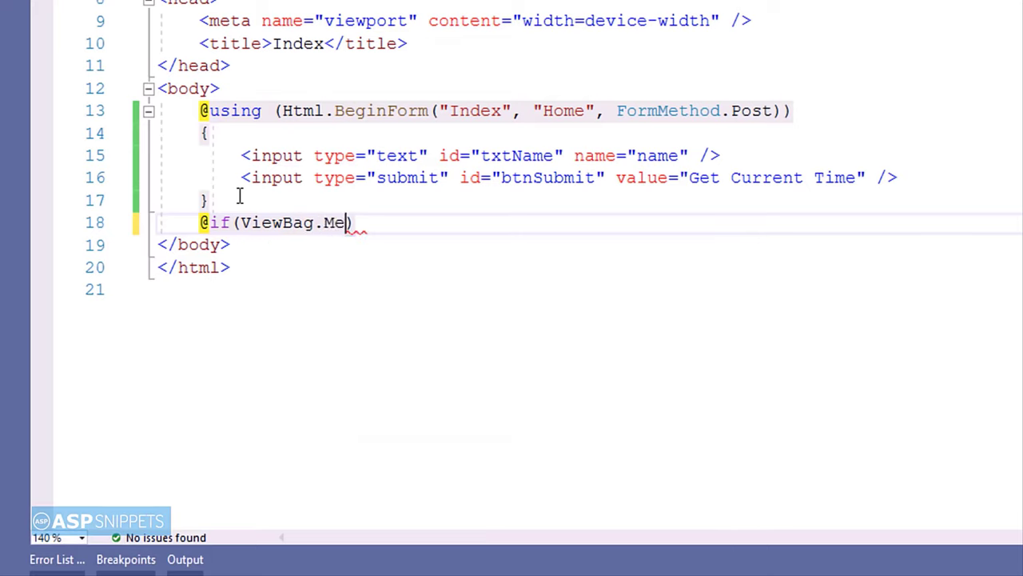
text(ssage !=)
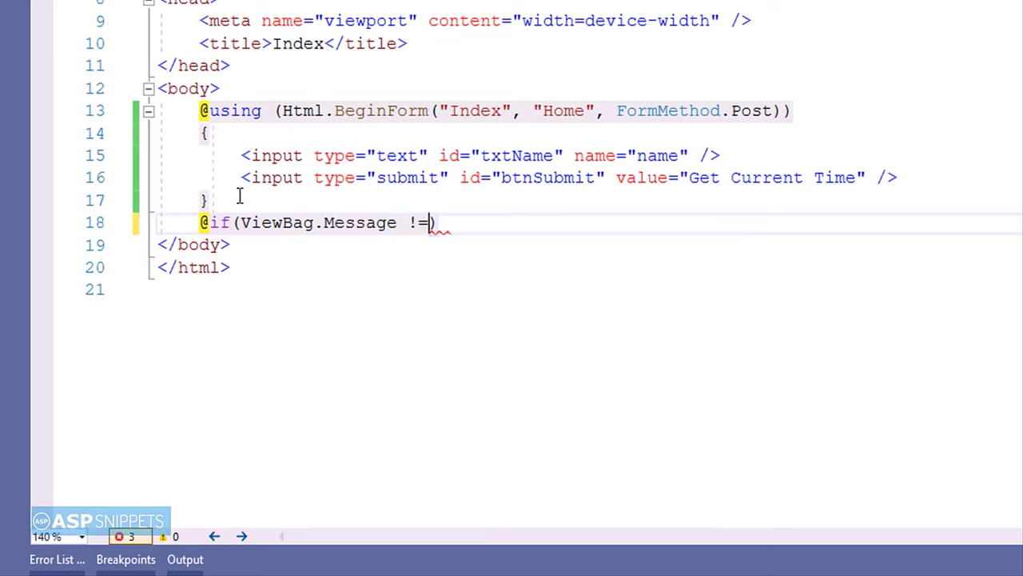
text(null)
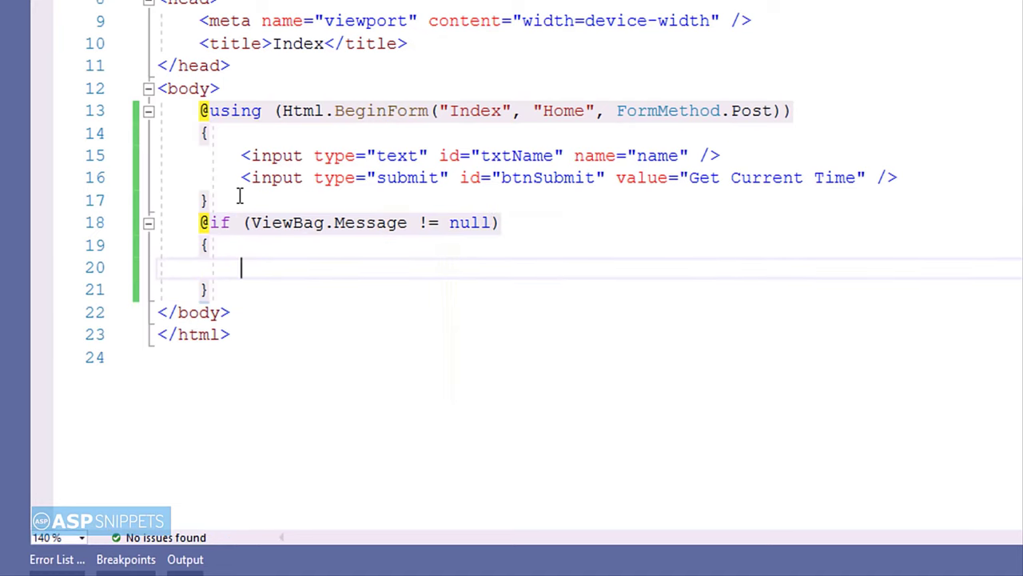
text(<script ></script>)
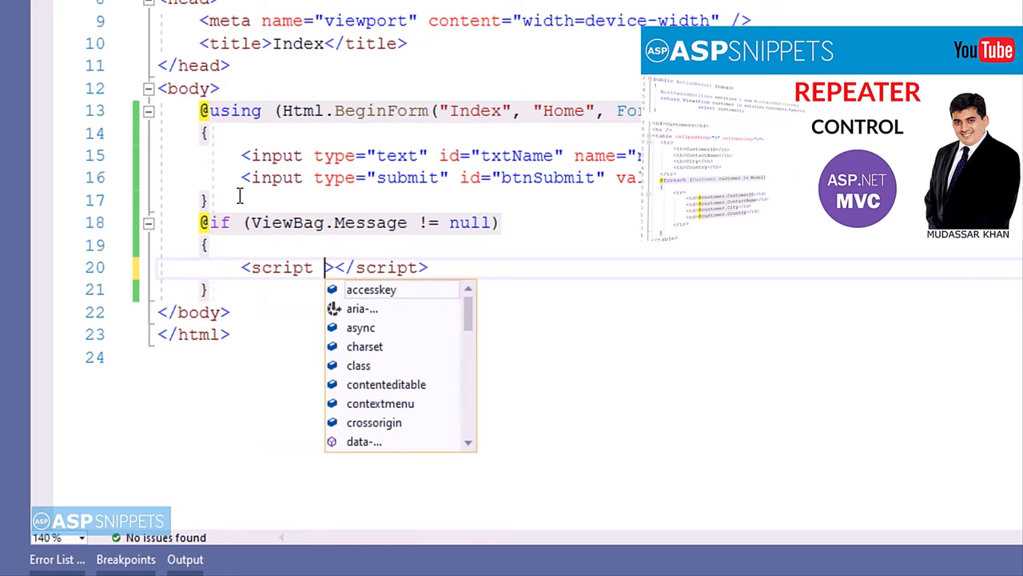
text(type="text)
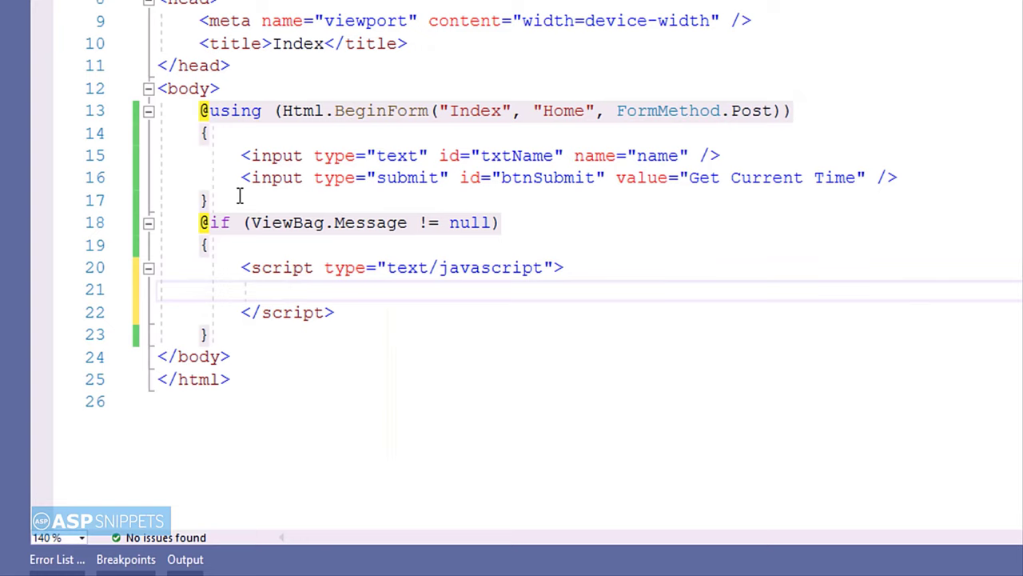
text(window.)
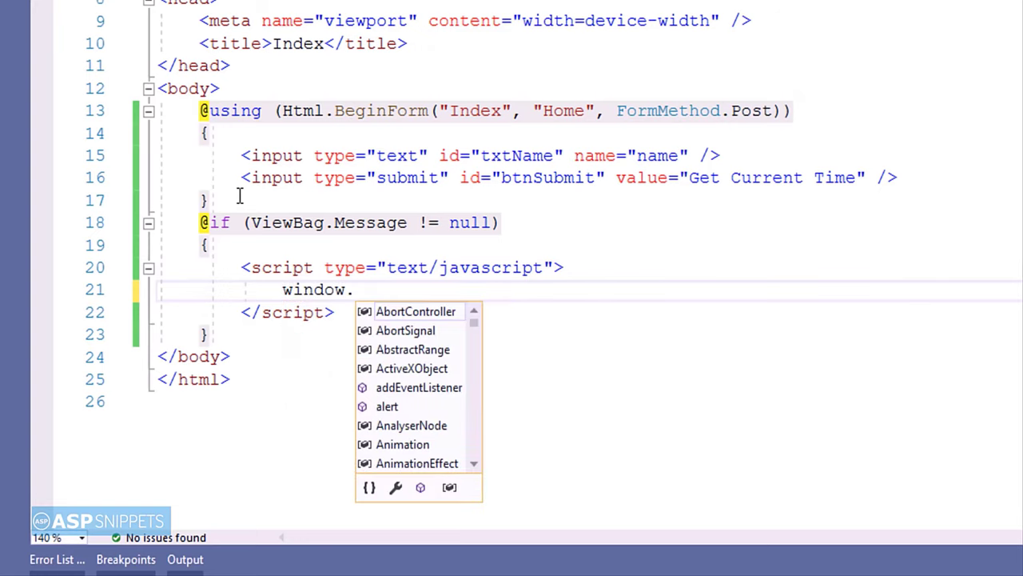
text(onload)
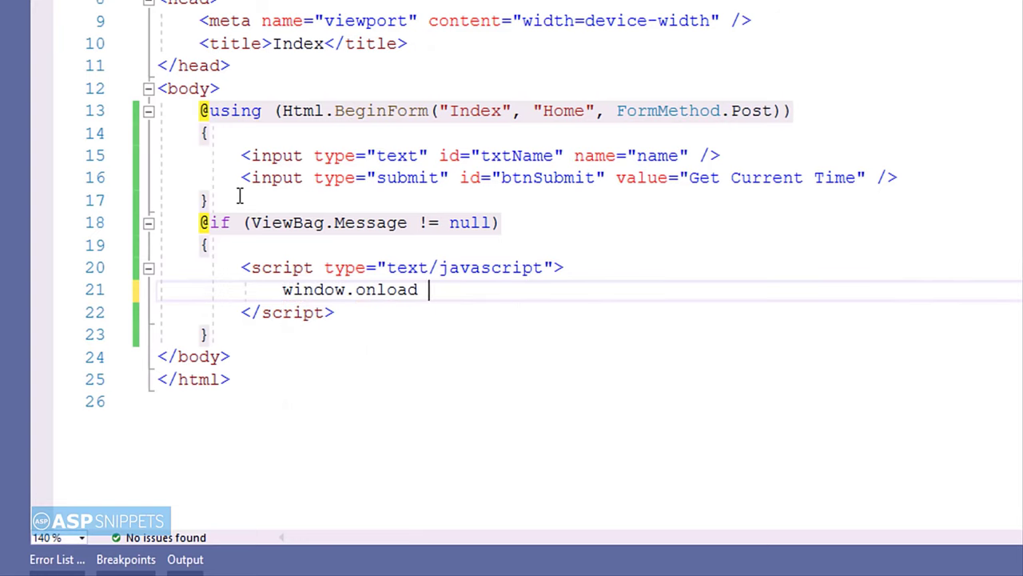
text(= function)
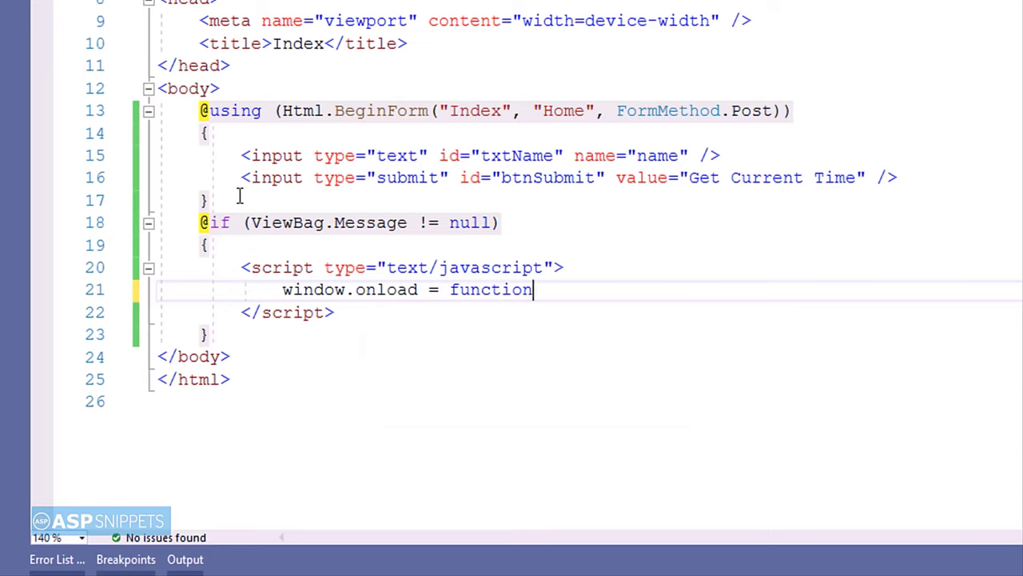
text(() {)
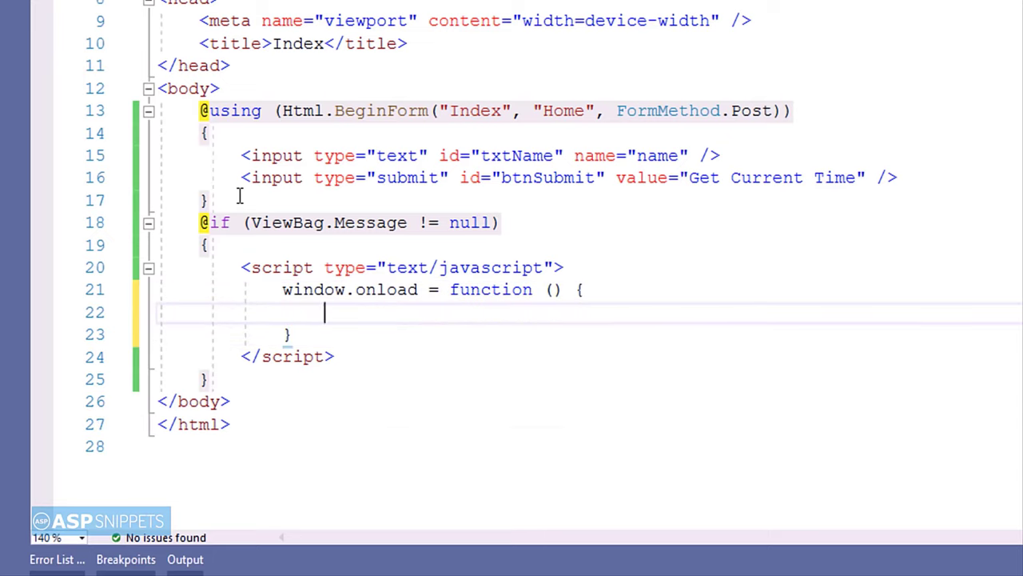
text(alert)
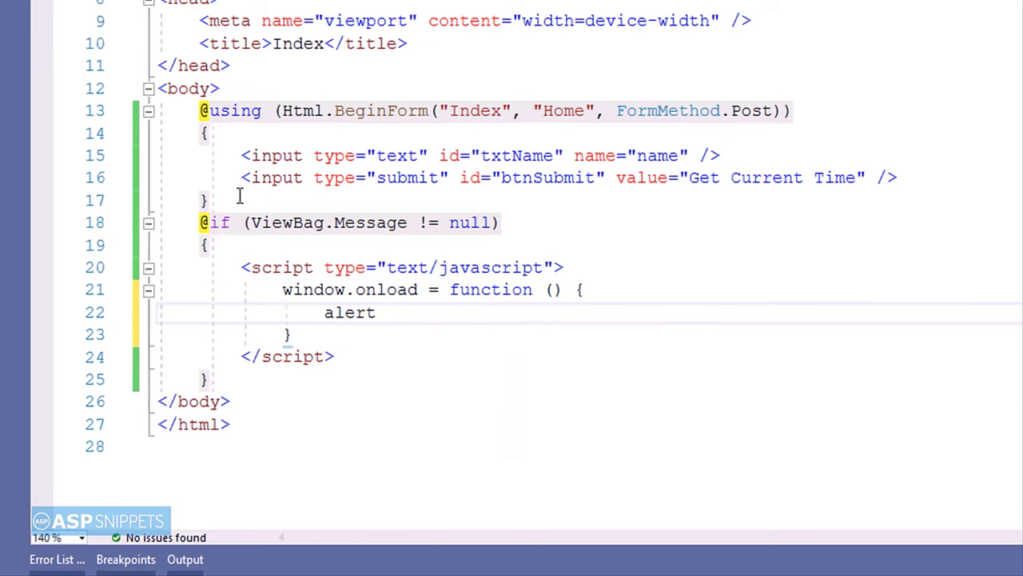
text(("@"))
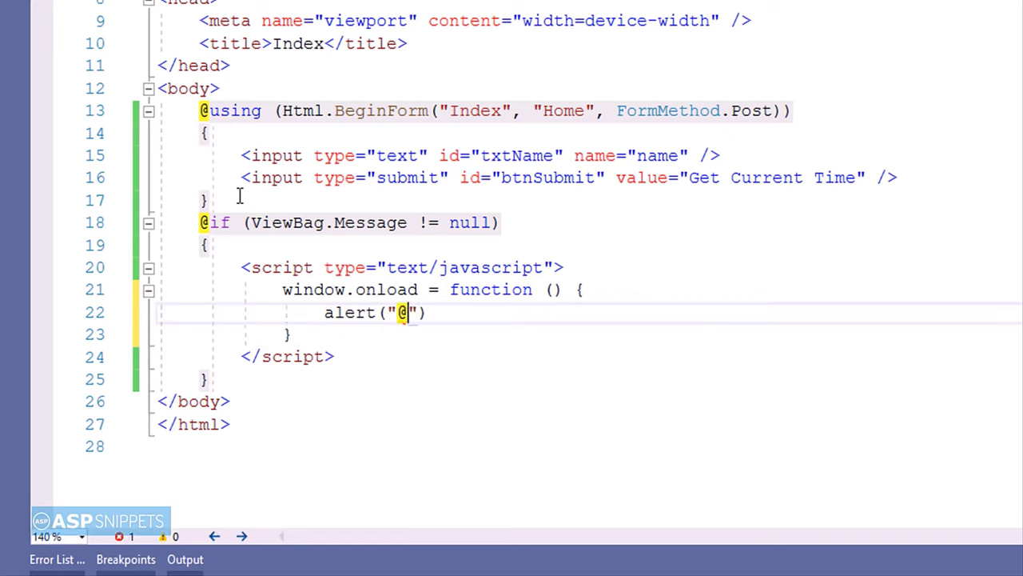
text(ViewBag.Me)
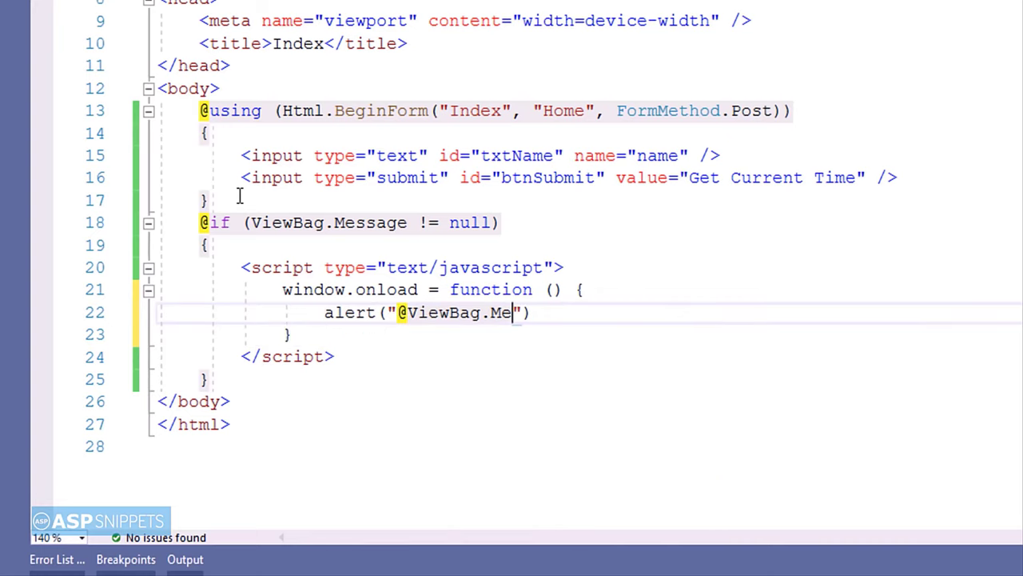
text(ssage");)
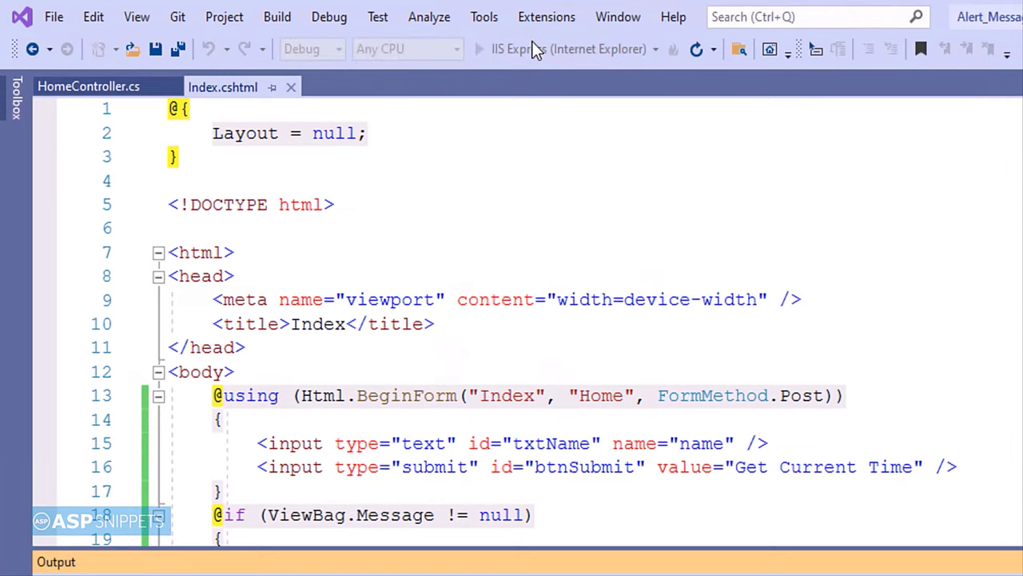
- Run the web application with IIS Express in Internet Explorer
click(478, 49)
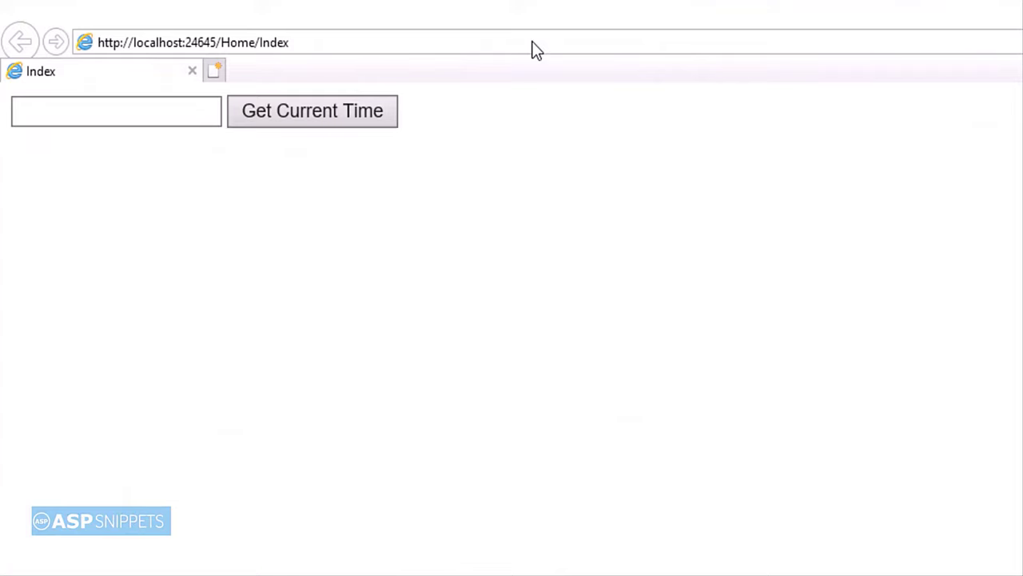
mouse_move(465, 54)
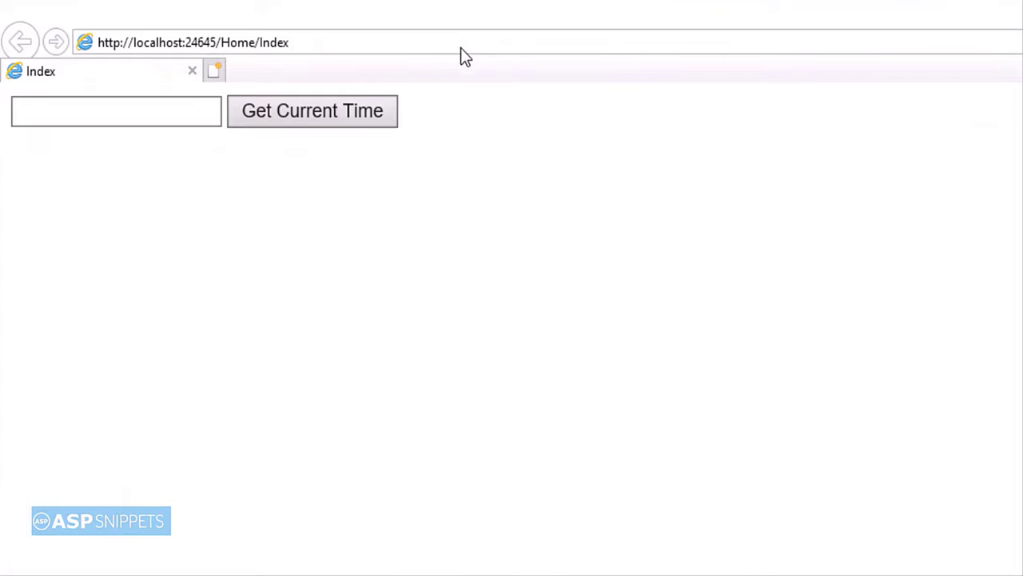
- Enter the name Mudassar Khan and submit it with Get Current Time
text(Mud)
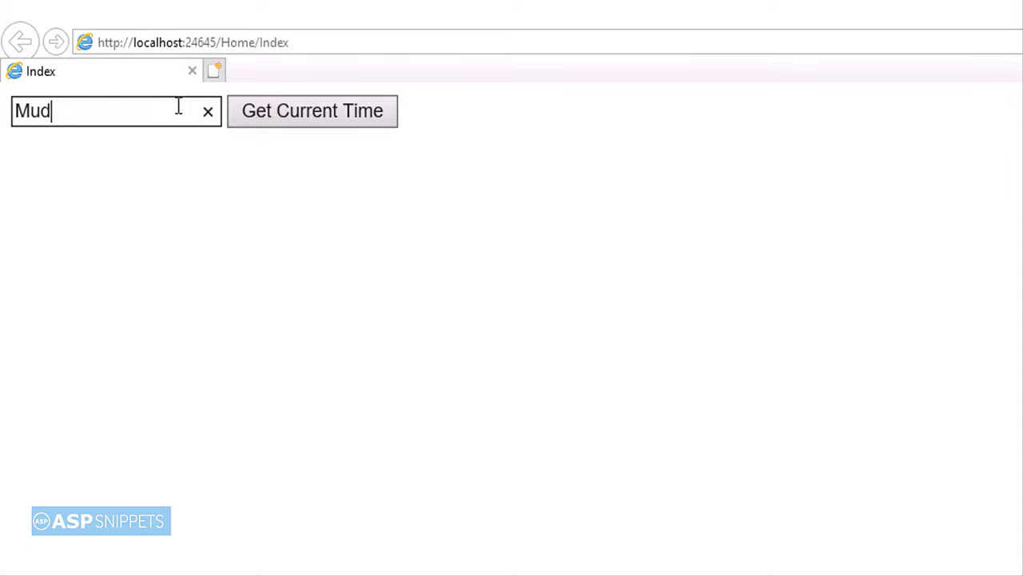
text(assar Khan)
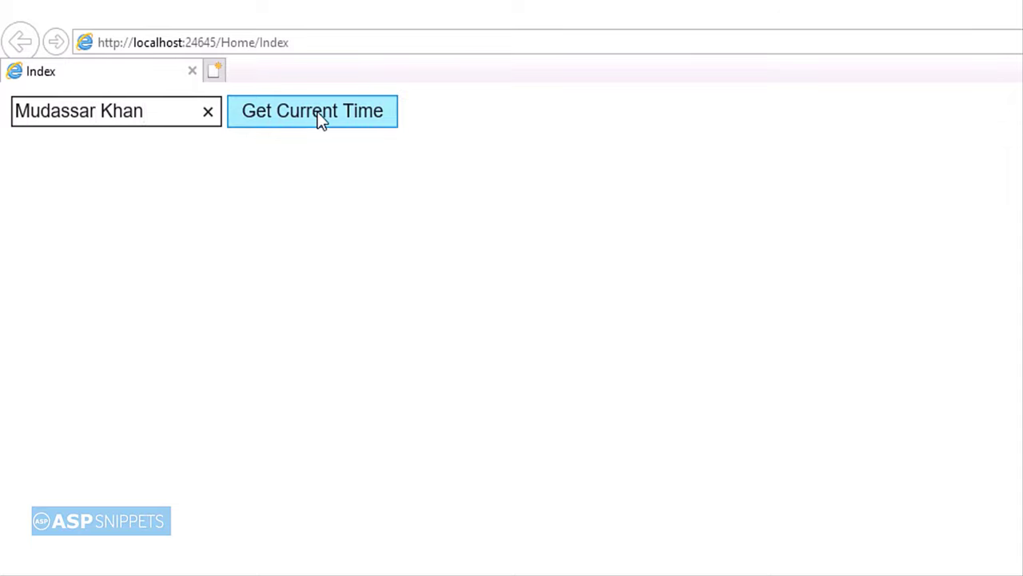
click(312, 111)
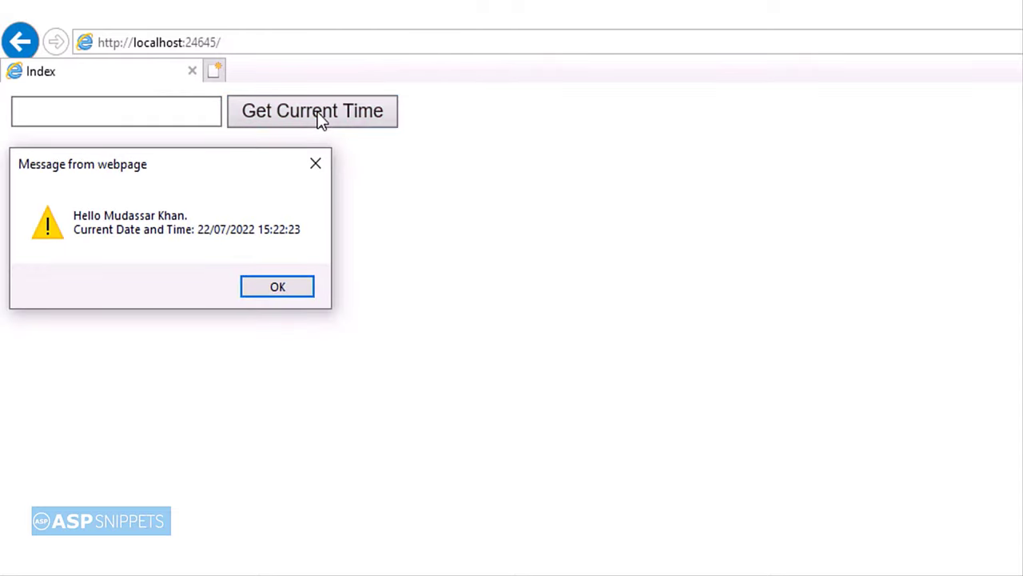